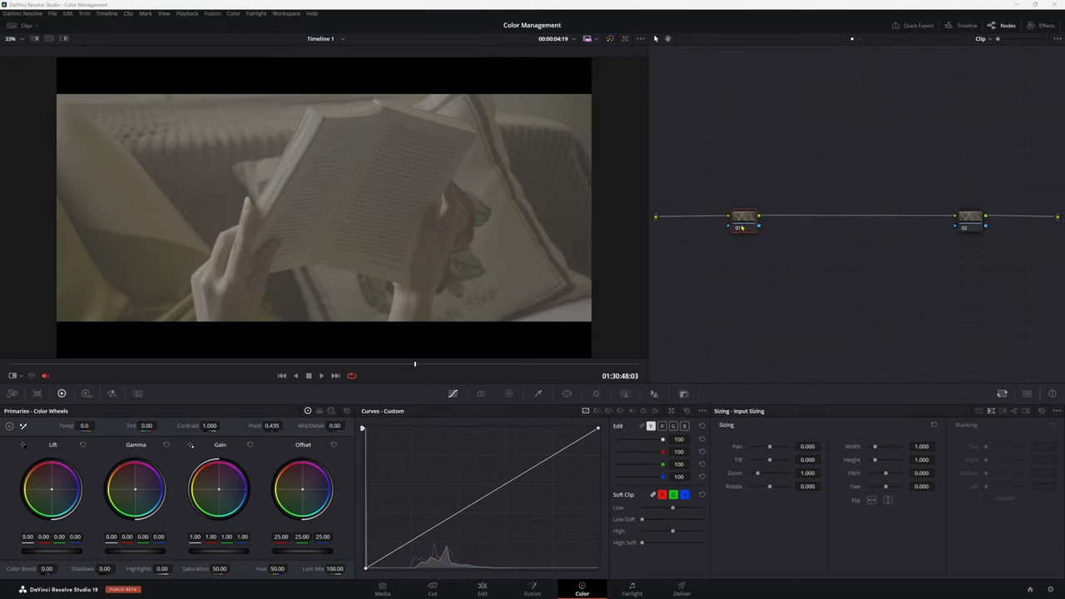
Nudge node 01 slightly down and to the left in the Node Editor
left_click_drag(743, 216, 727, 233)
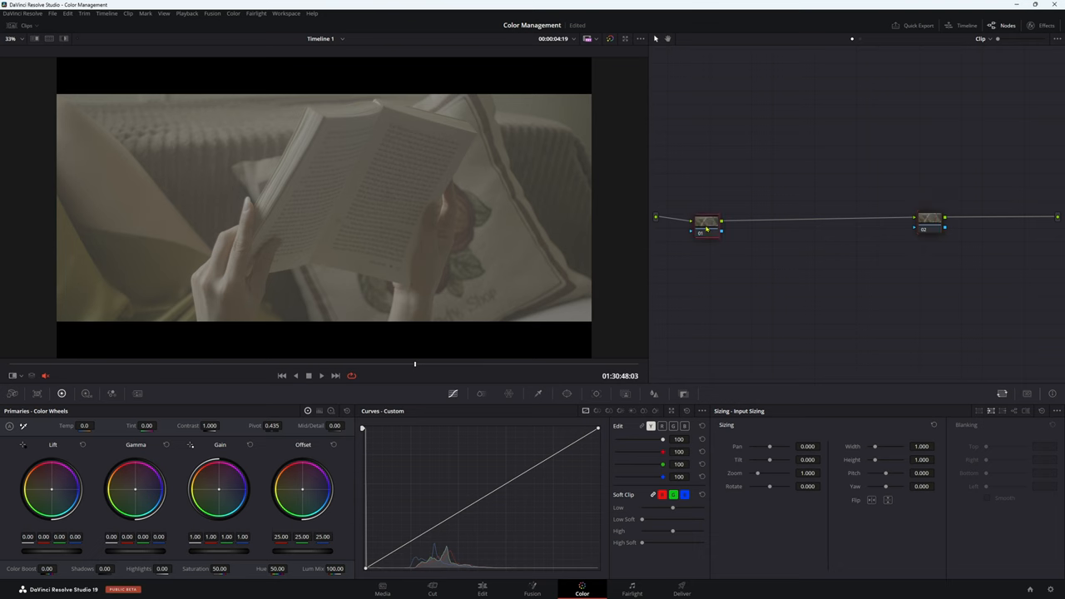
left_click_drag(707, 228, 698, 208)
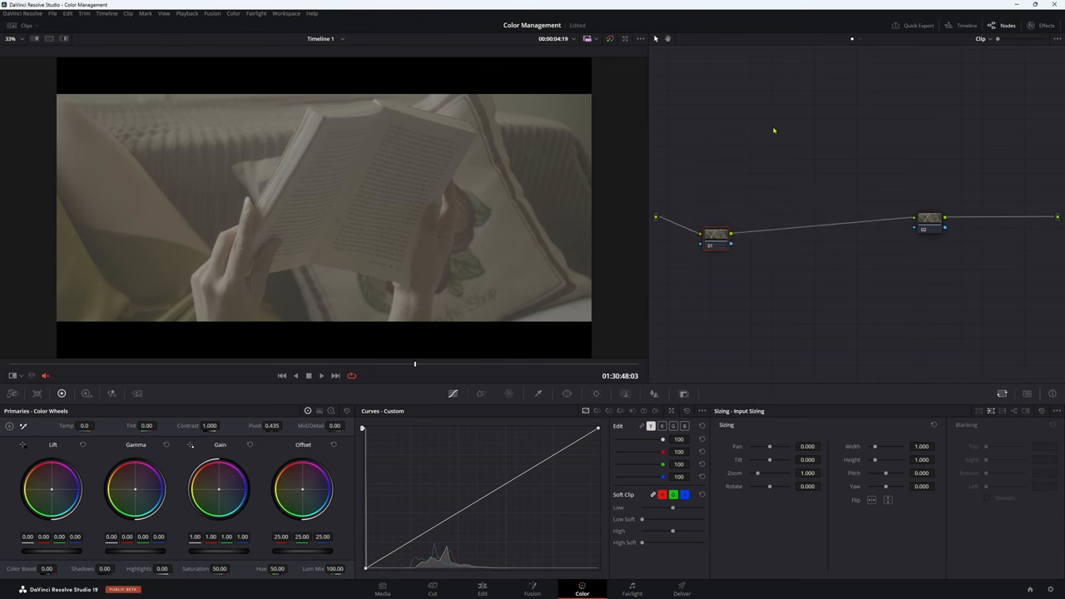
Give node 01 a CST: input Panasonic V-Log, output DaVinci Wide Gamut/Intermediate, tone mapping None
left_click(1047, 24)
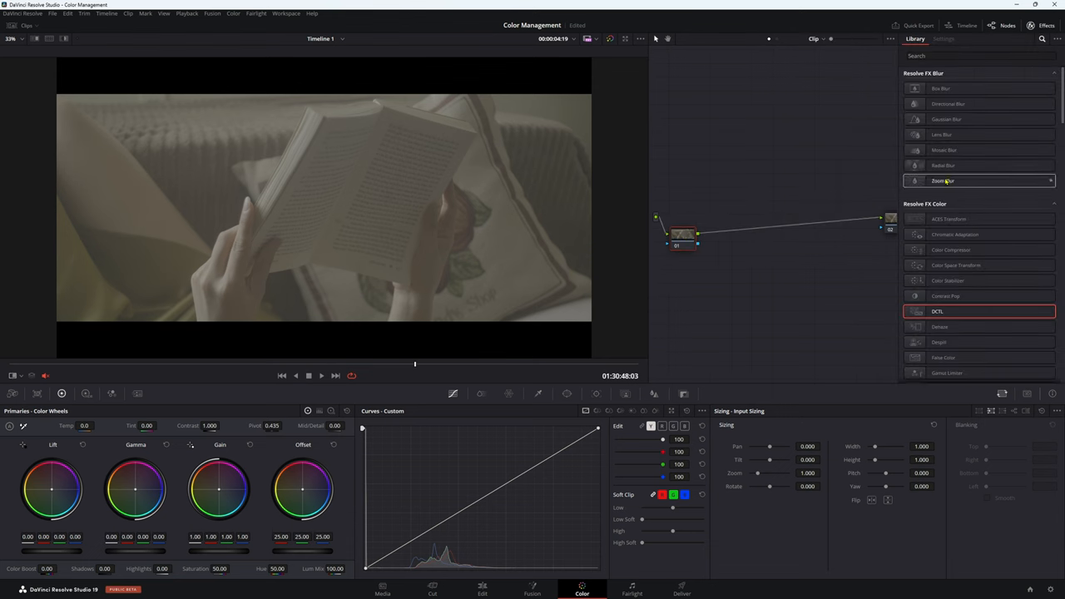
scroll("down", 3)
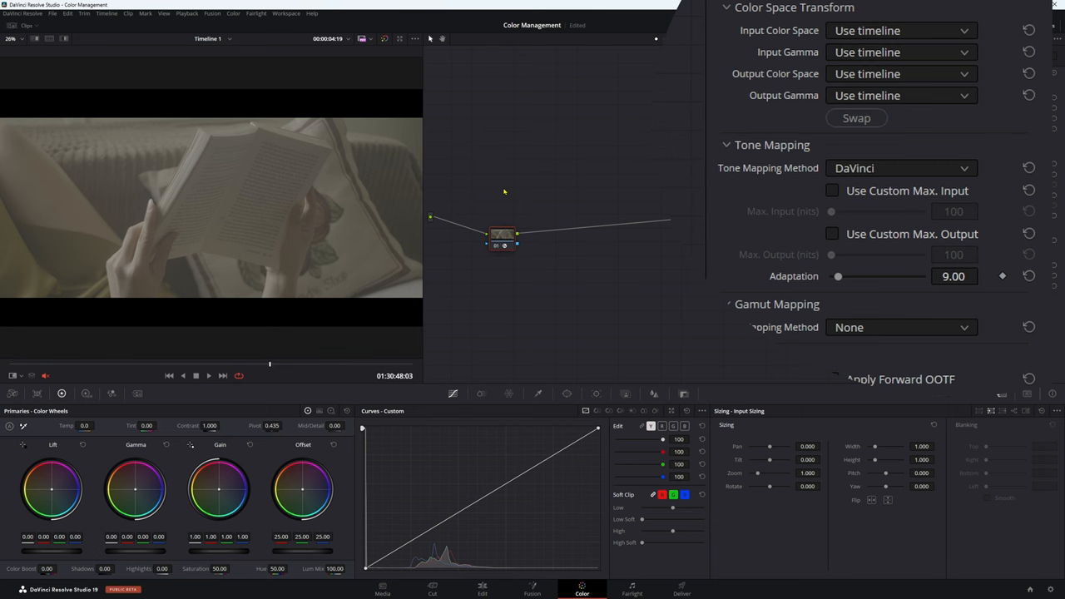
mouse_move(839, 34)
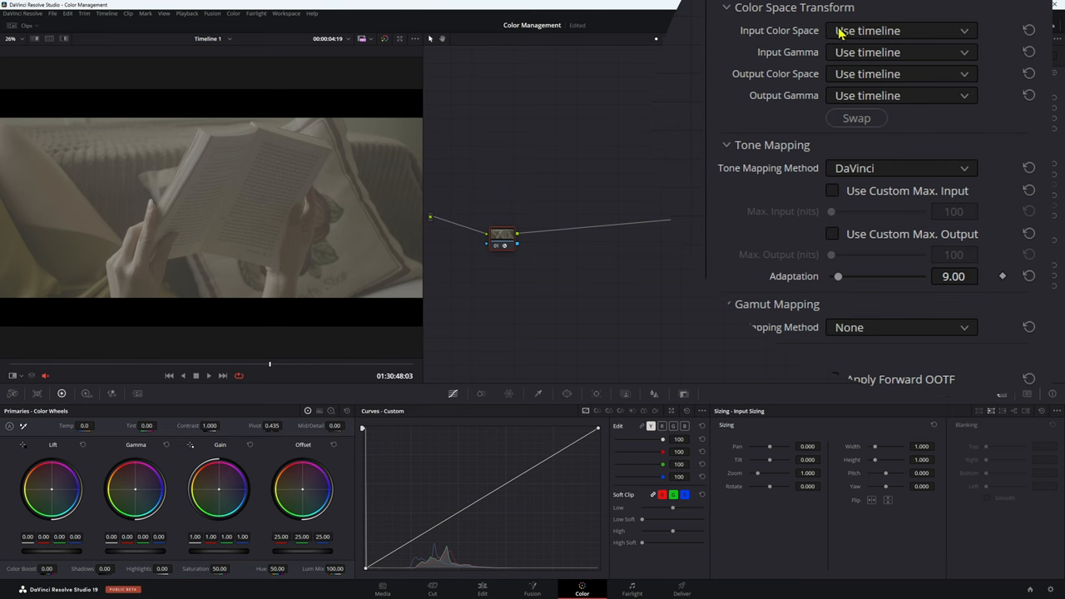
left_click(900, 31)
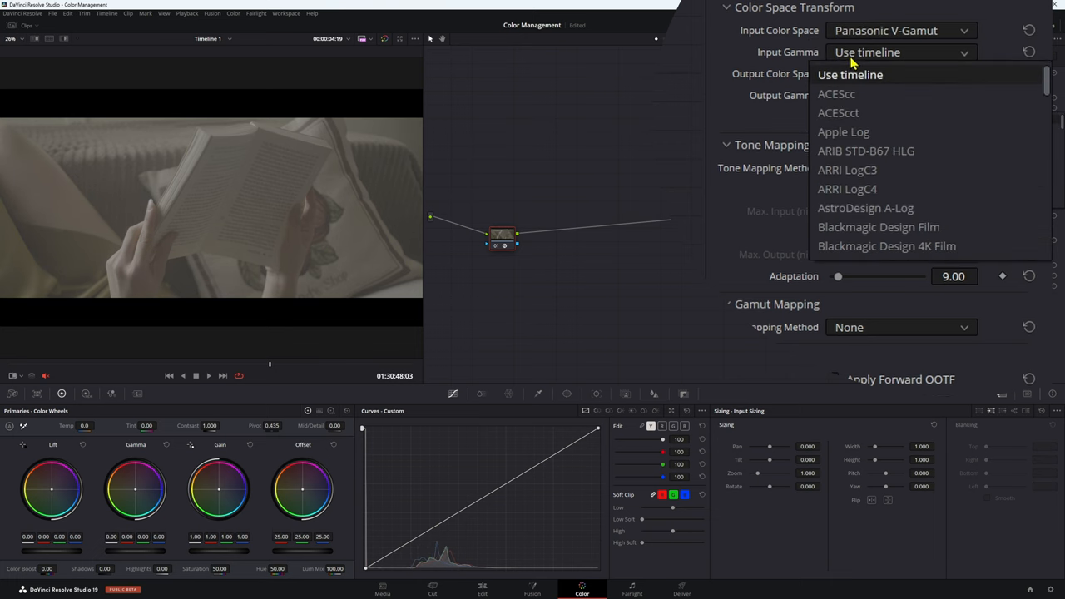
scroll("down", 3)
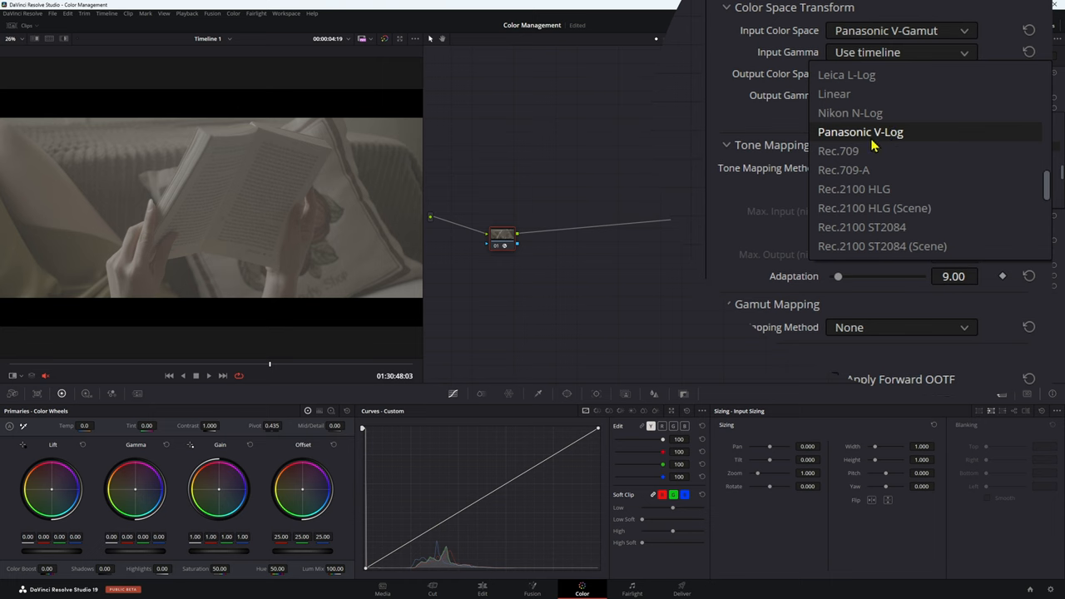
left_click(861, 132)
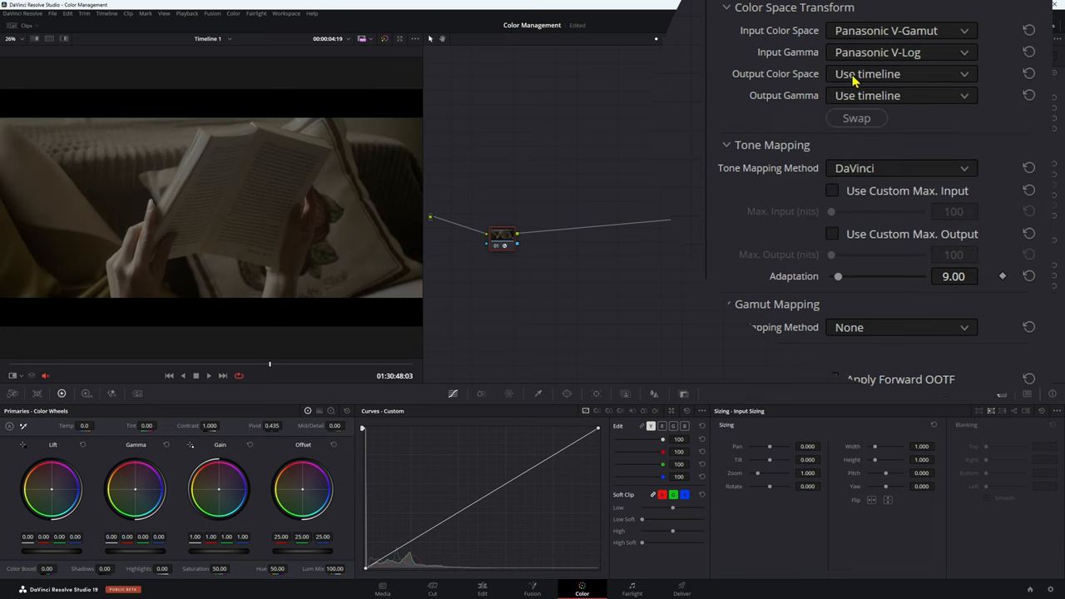
left_click(901, 73)
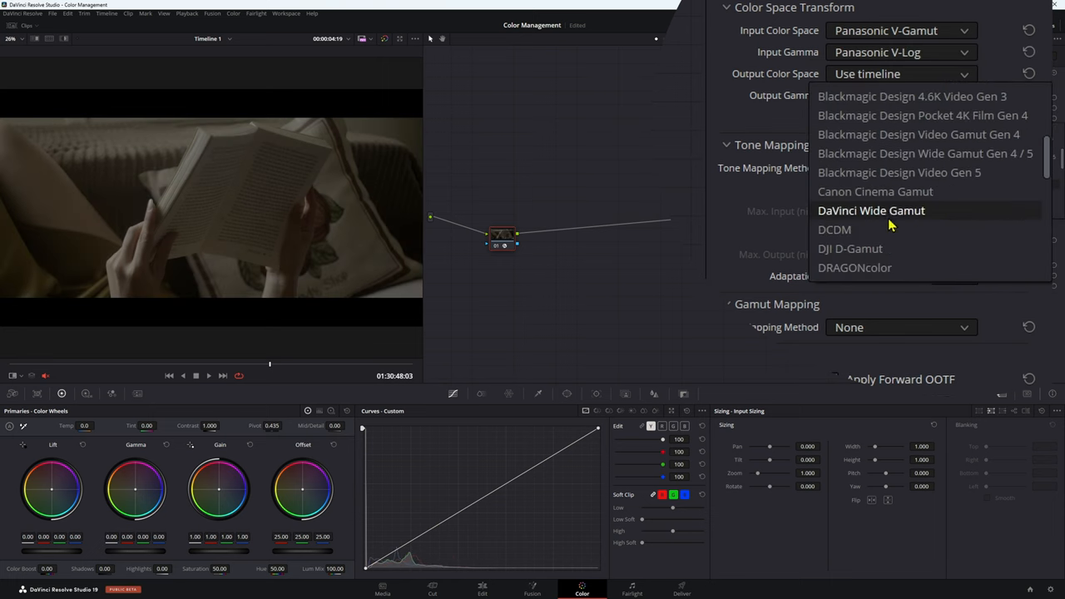
left_click(871, 209)
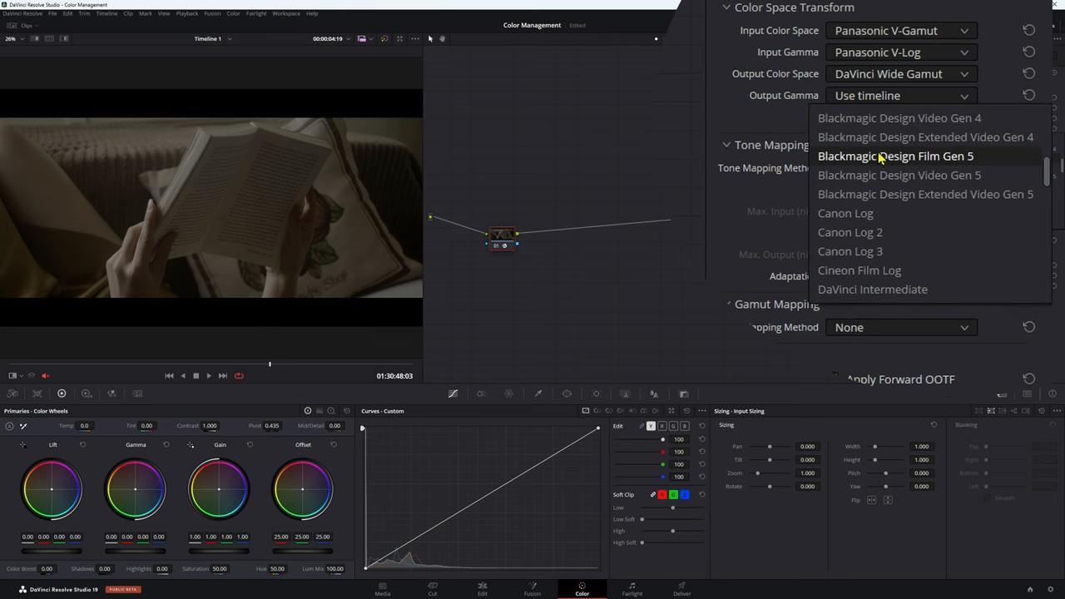
left_click(872, 289)
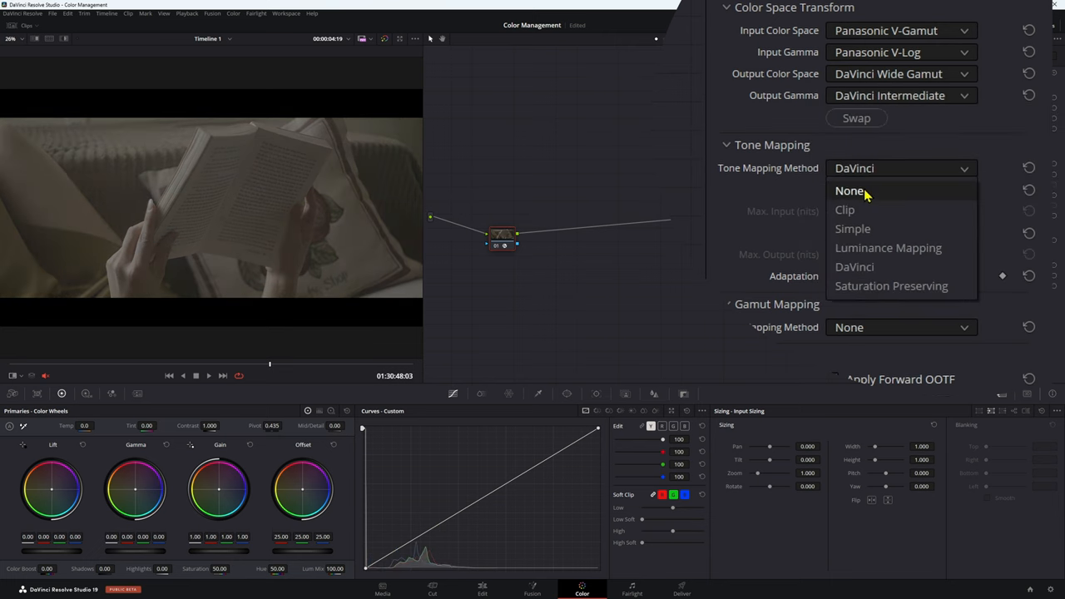
left_click(849, 190)
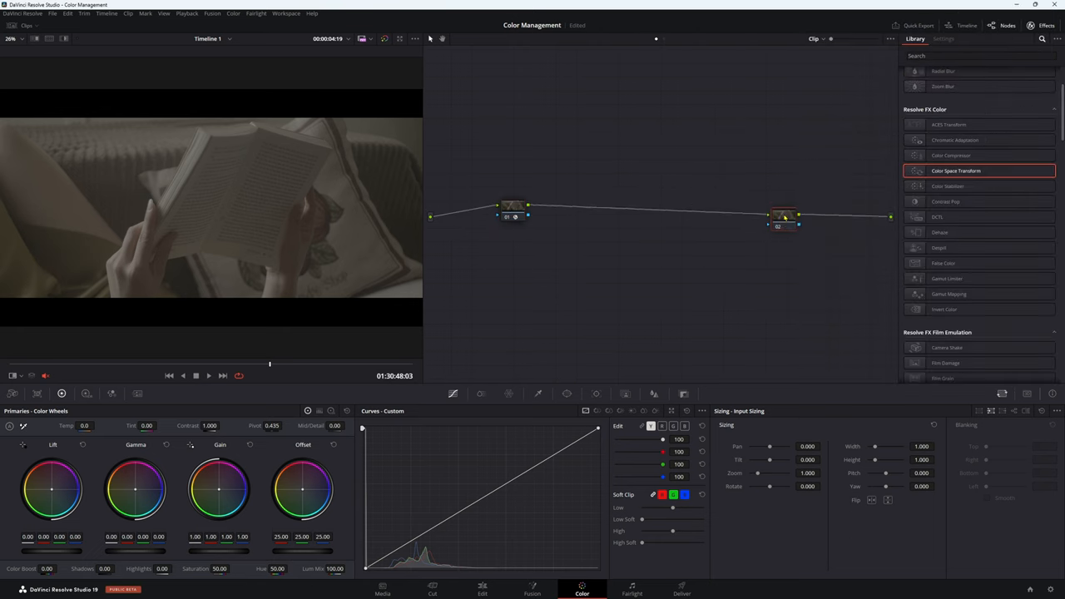
Select node 02 to receive the second Color Space Transform
left_click(943, 38)
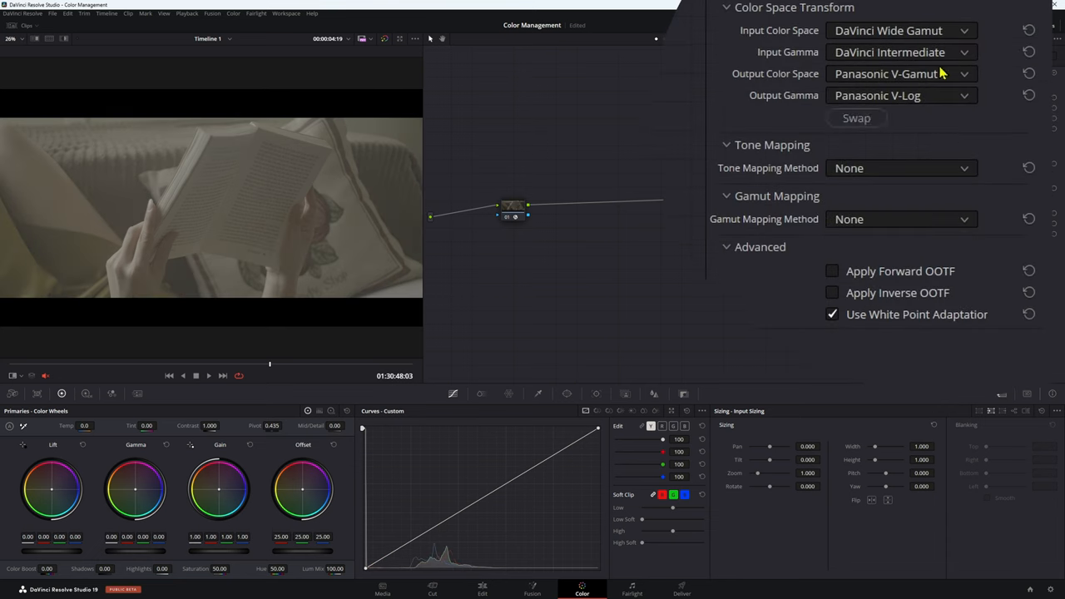
Set node 02's CST to Rec.709, Gamma 2.4, Luminance Mapping, Saturation Compression
left_click(899, 73)
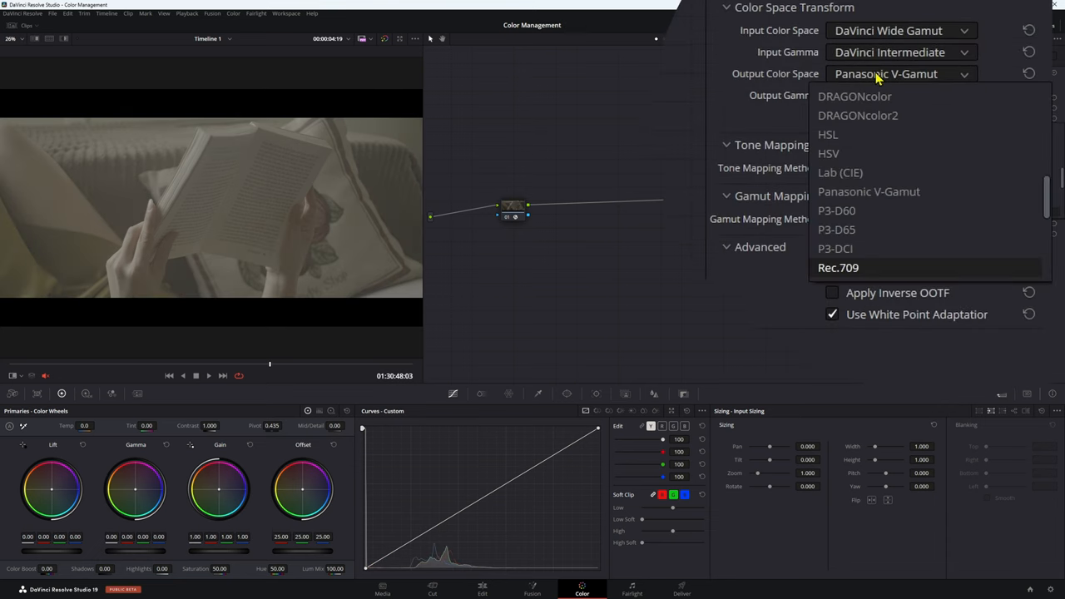
left_click(838, 267)
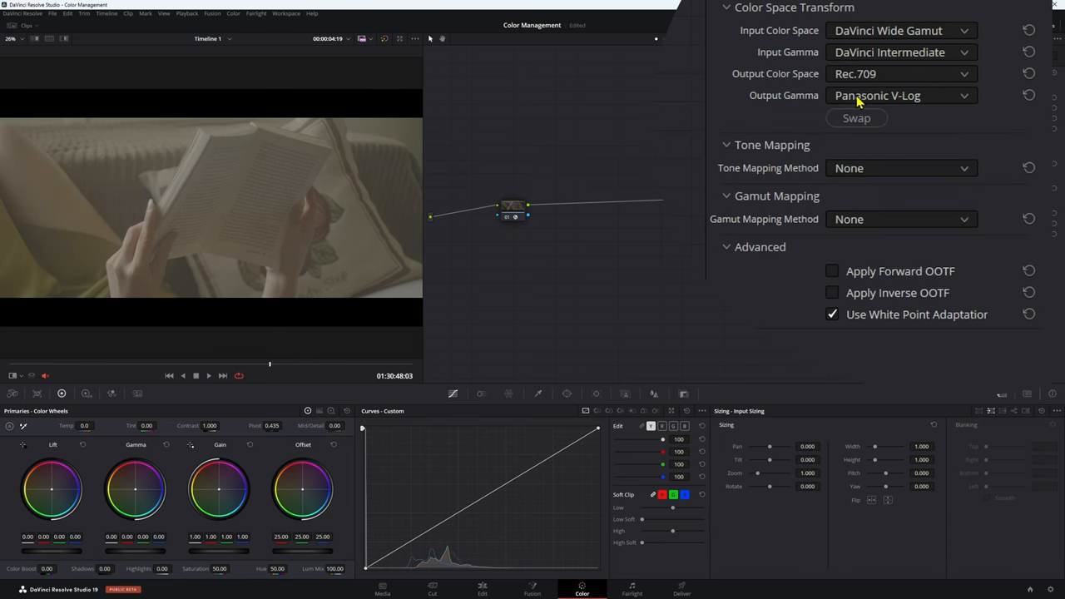
left_click(903, 95)
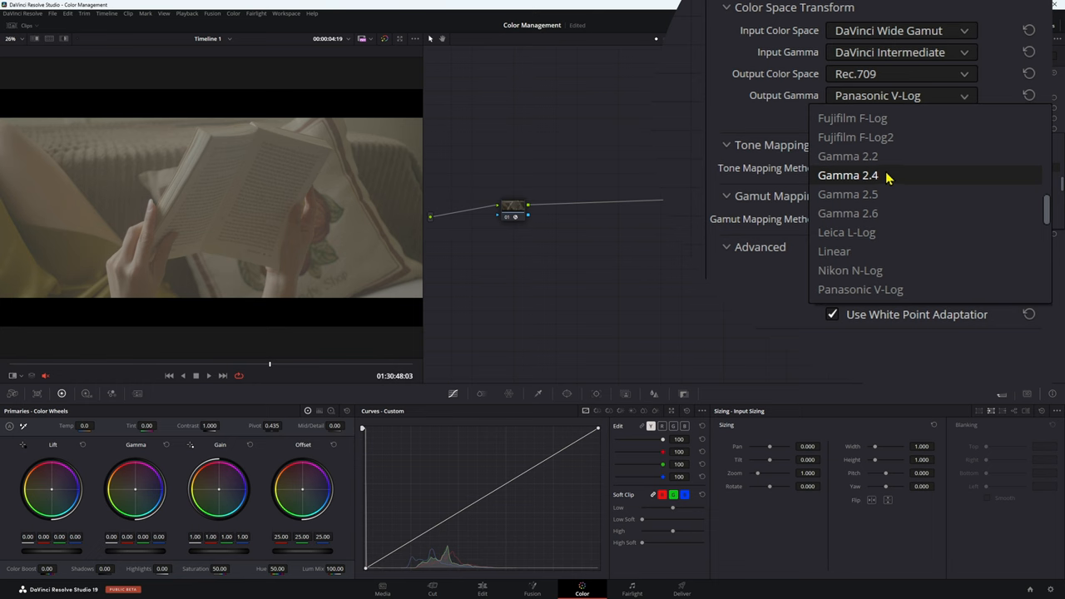
left_click(848, 175)
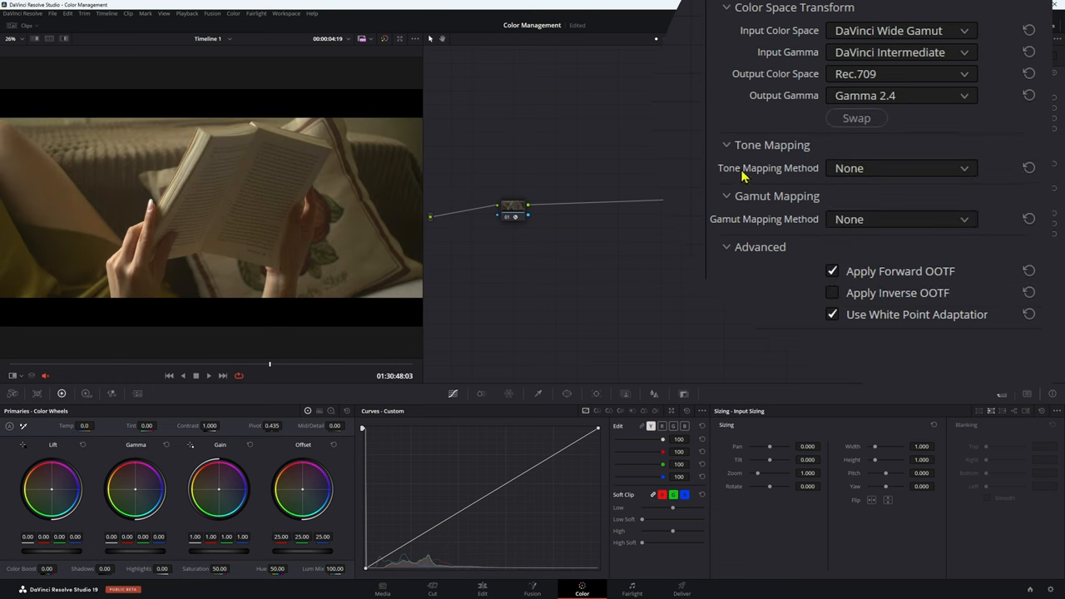
left_click(901, 168)
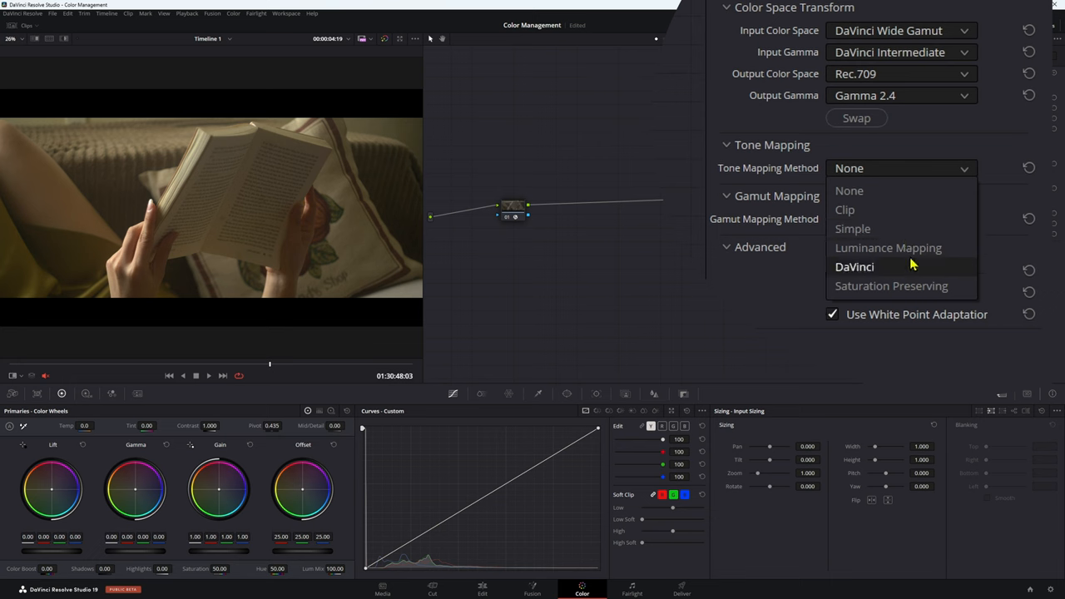
left_click(889, 247)
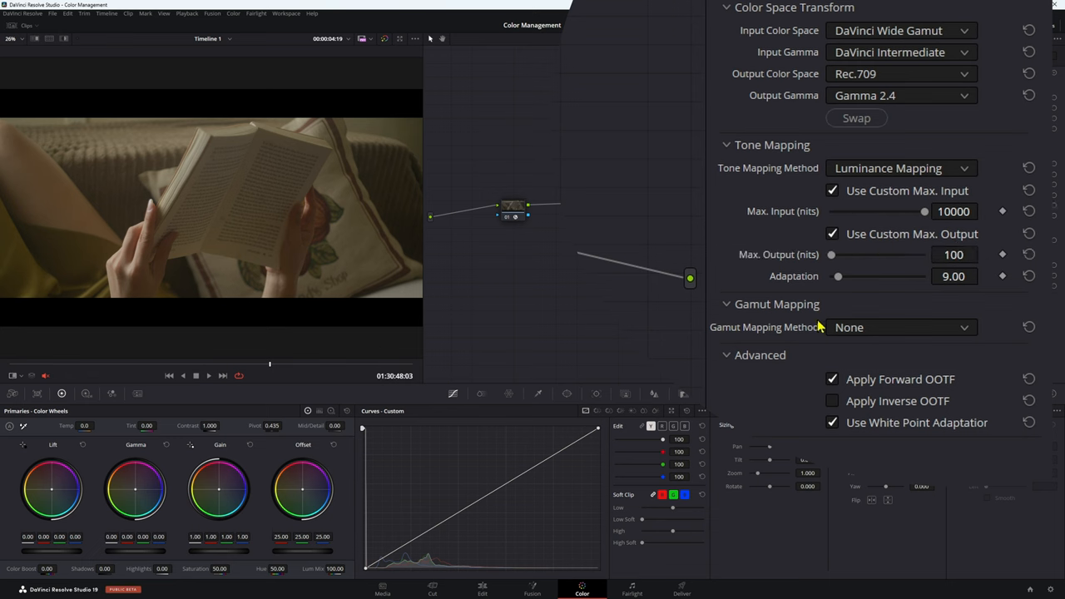
left_click(901, 327)
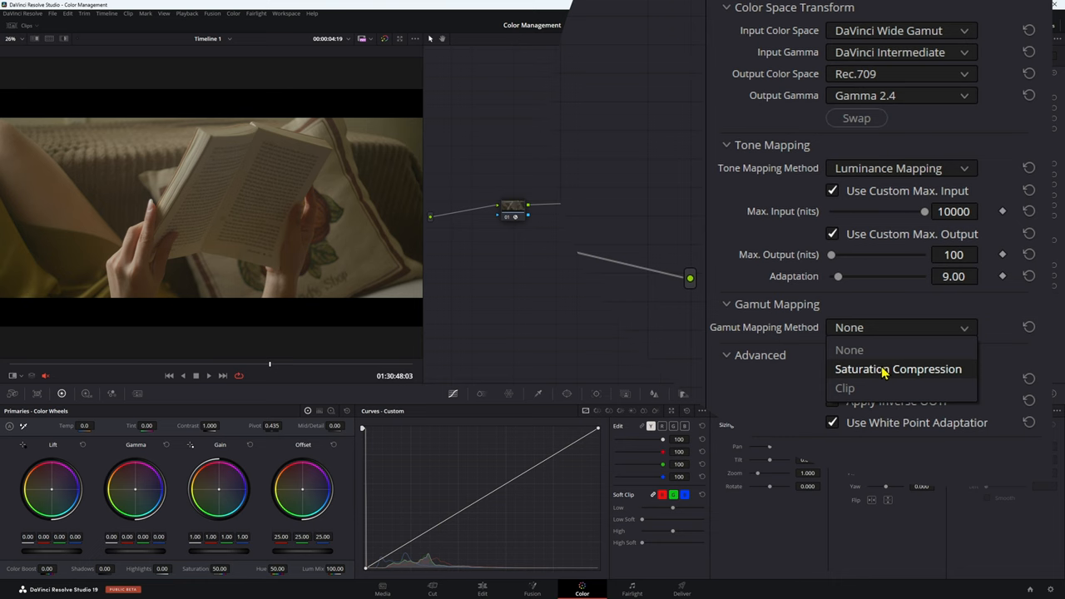
left_click(898, 368)
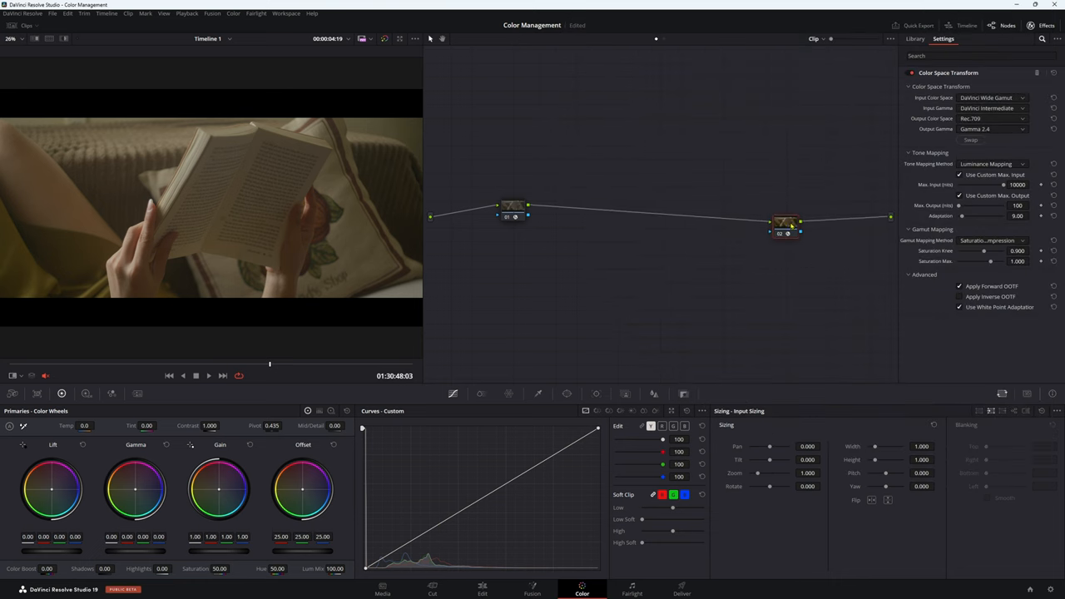
Select output transform node 02 and add serial grading node 03
left_click(514, 206)
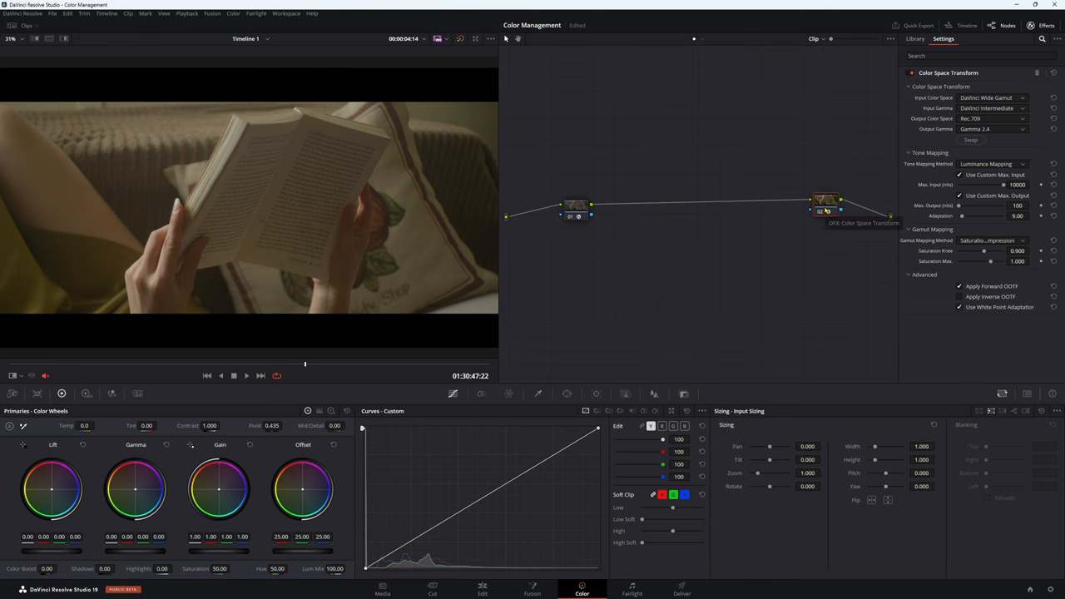
left_click(915, 40)
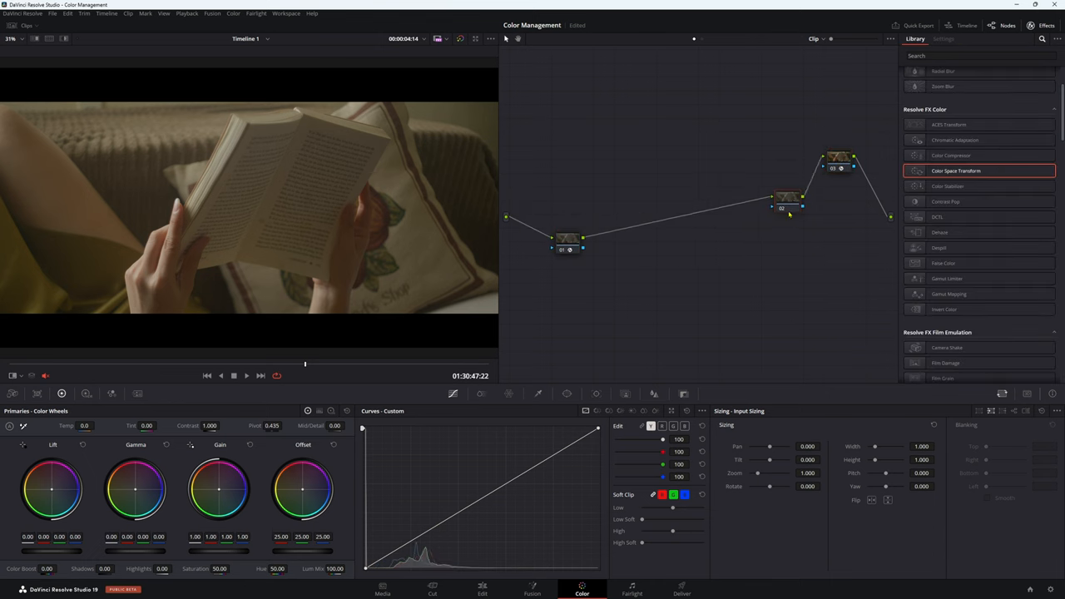
Rearrange the nodes and place a new uncorrected node 02 directly after node 01
left_click_drag(787, 199, 762, 196)
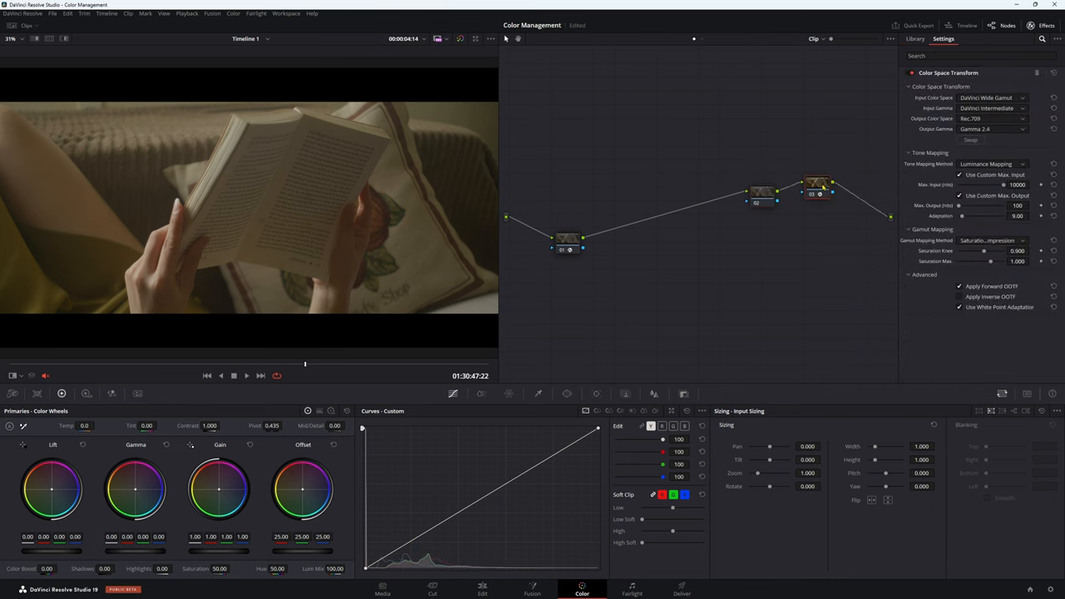
left_click(916, 39)
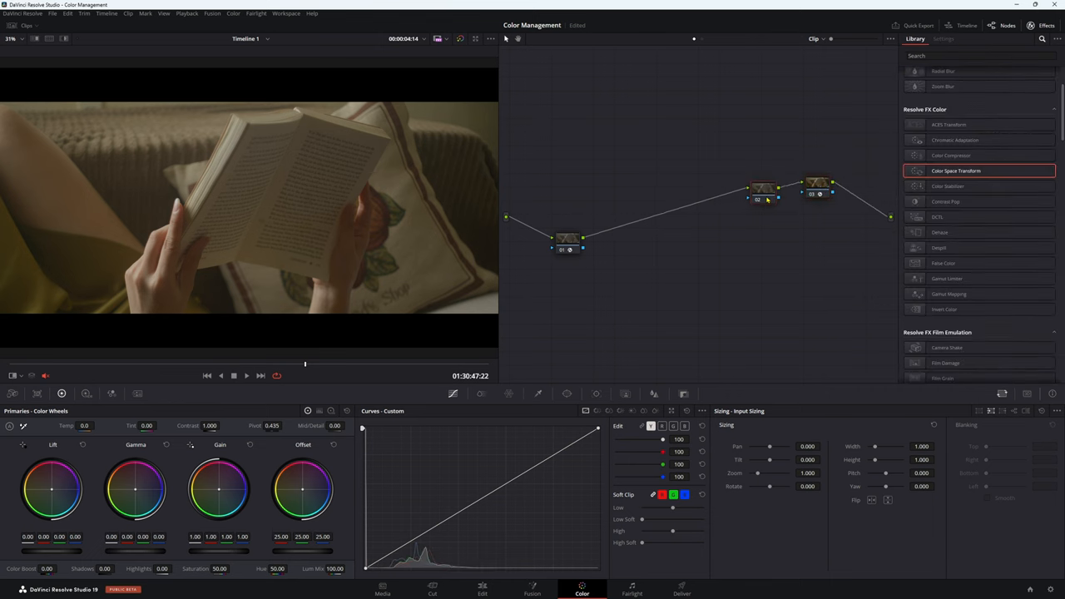
left_click_drag(763, 189, 766, 203)
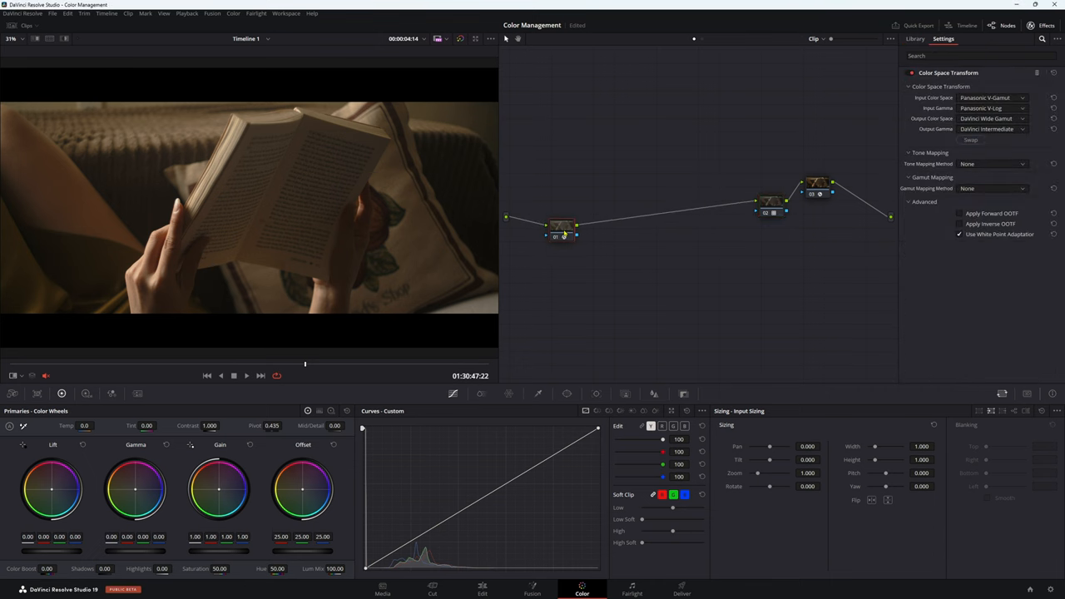
left_click(915, 39)
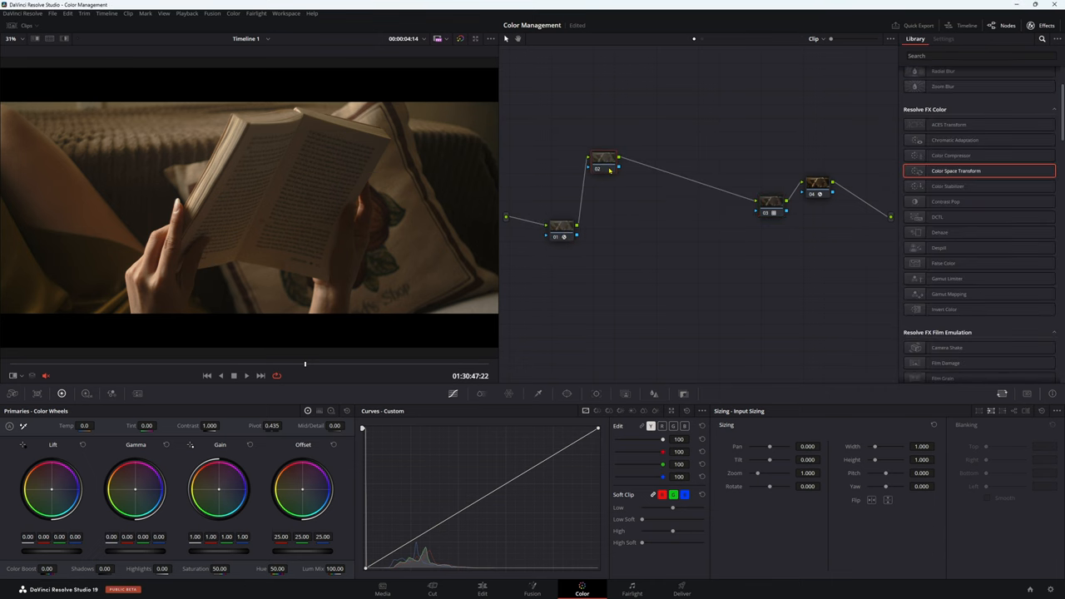
left_click_drag(605, 159, 612, 235)
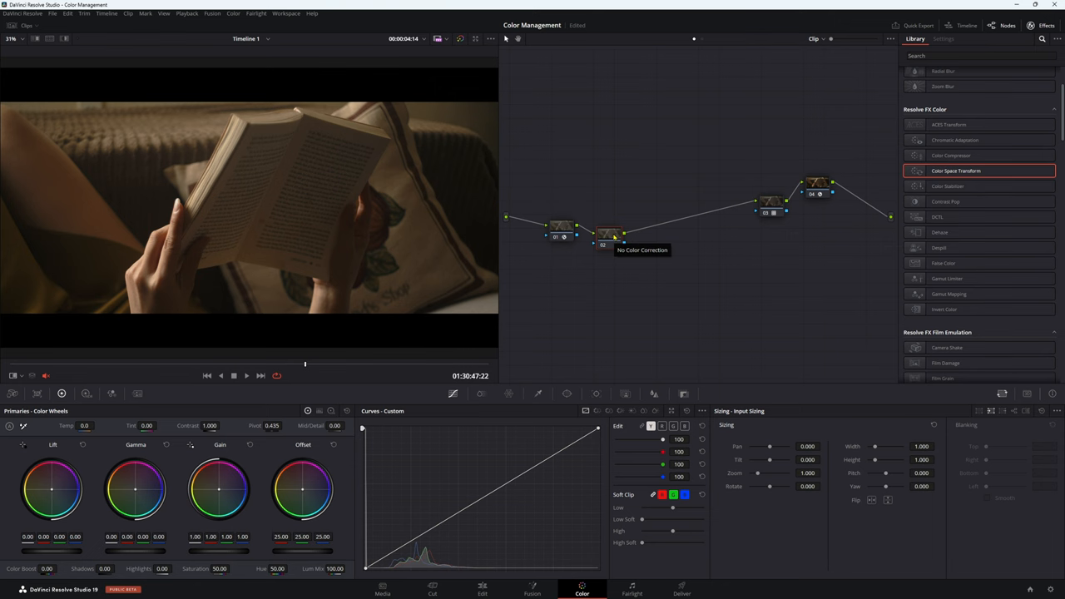